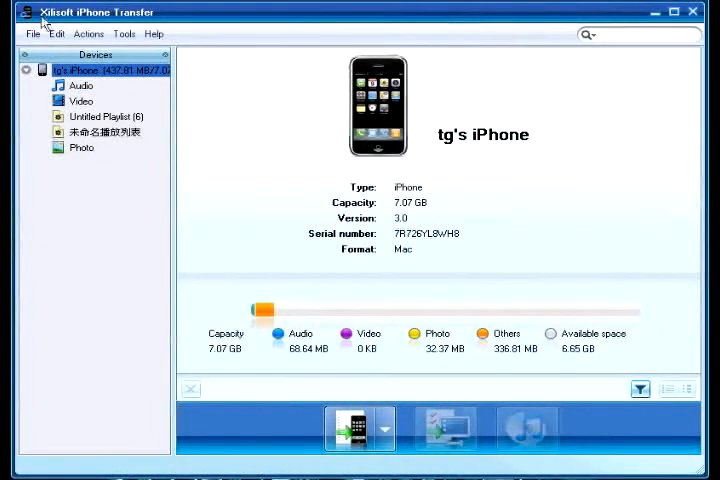
mouse_move(153, 34)
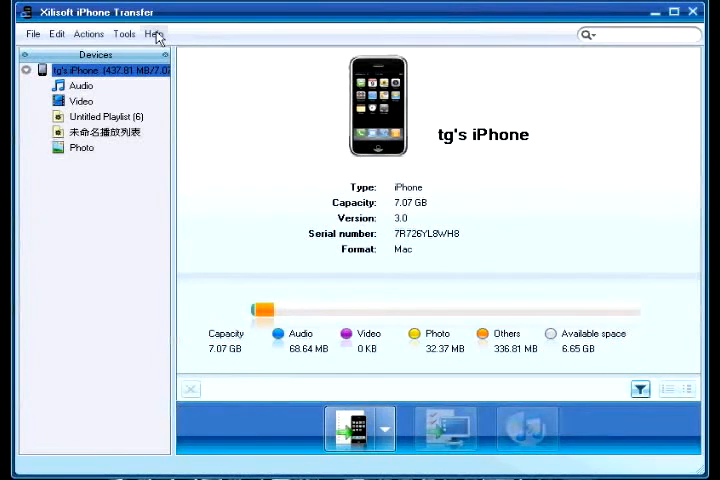
View the program's version information under Help > About, then close it.
left_click(154, 33)
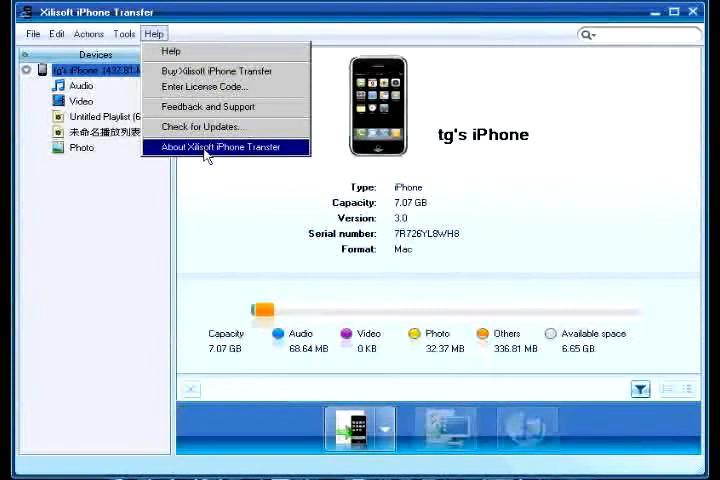
left_click(226, 147)
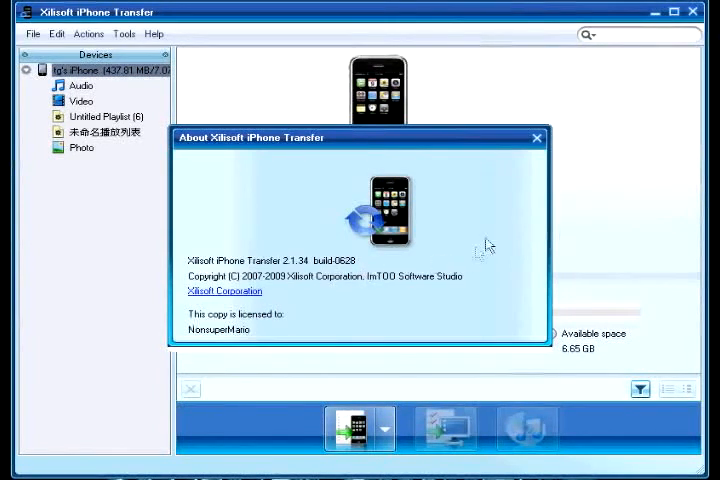
left_click(537, 137)
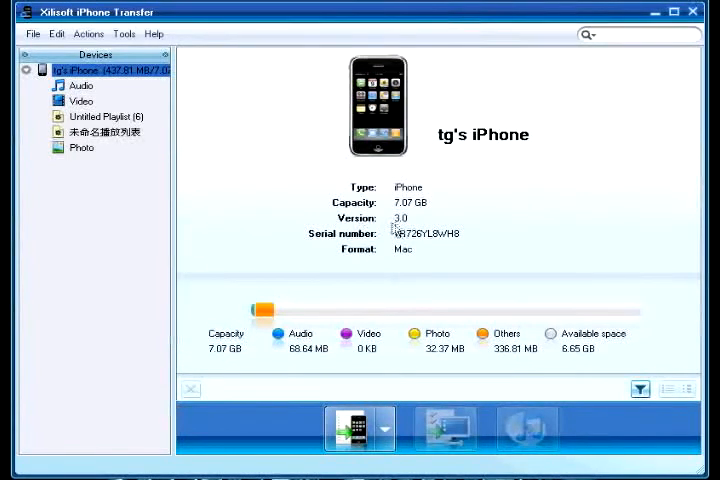
mouse_move(408, 228)
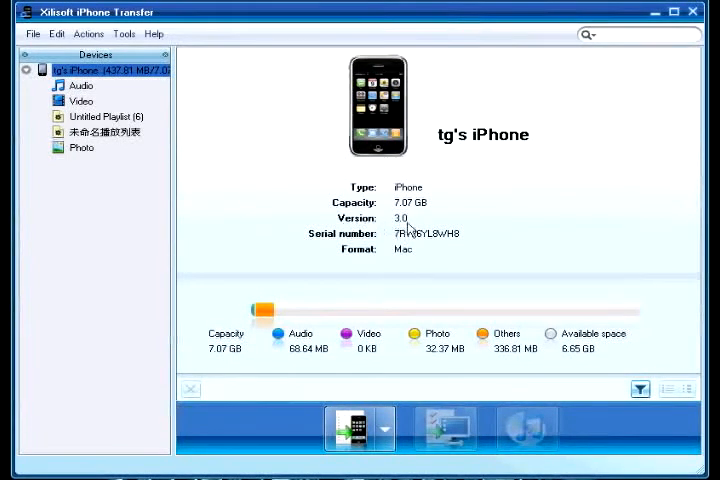
mouse_move(388, 325)
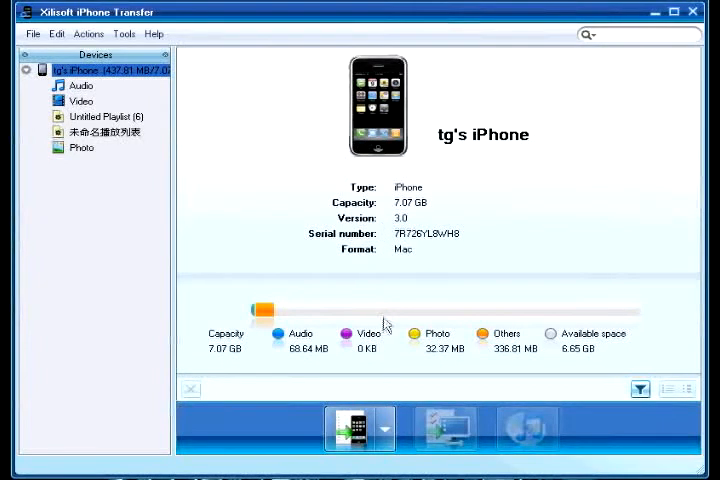
mouse_move(352, 428)
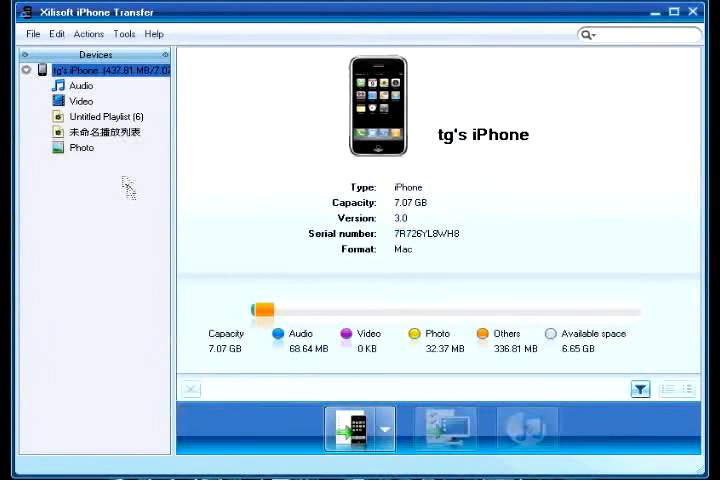
Add the 49.63 MB video 'Michale Jackson's best dancing collection' to the iPhone's Video library.
left_click(81, 101)
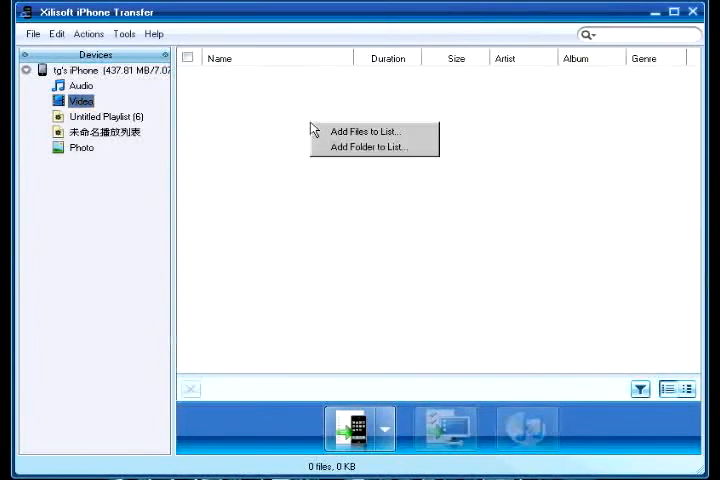
left_click(365, 131)
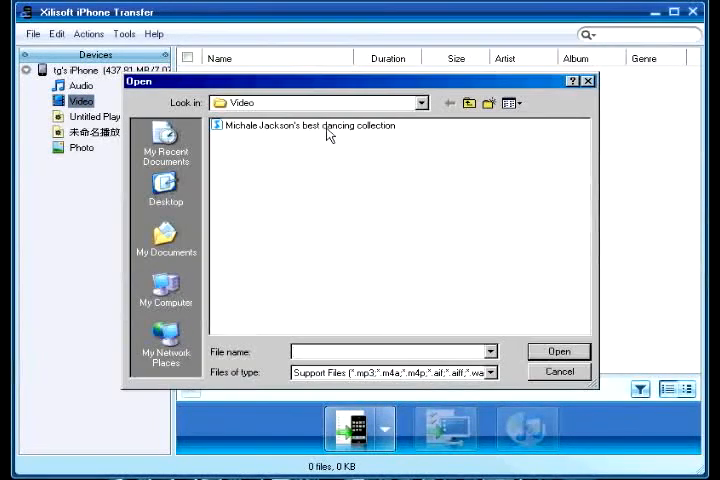
left_click(558, 351)
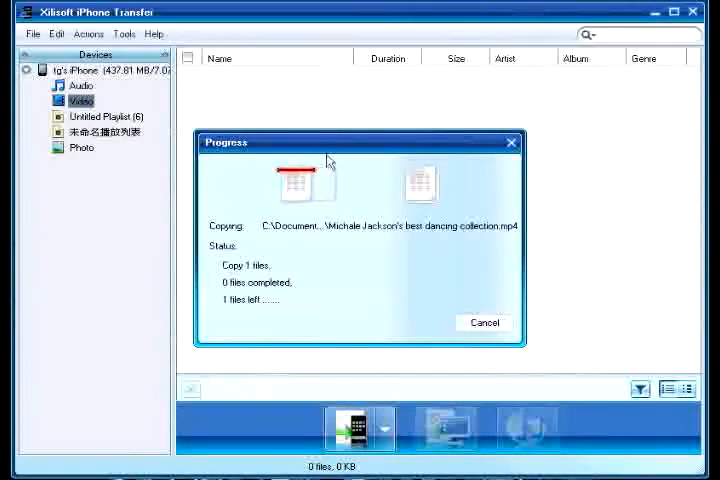
mouse_move(334, 292)
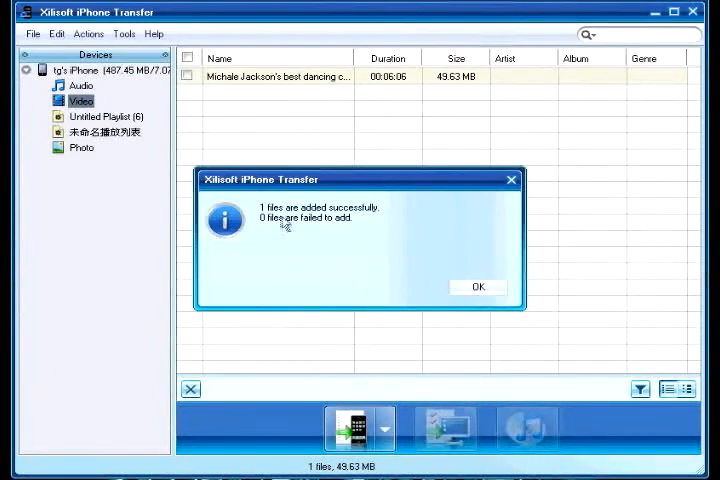
mouse_move(460, 247)
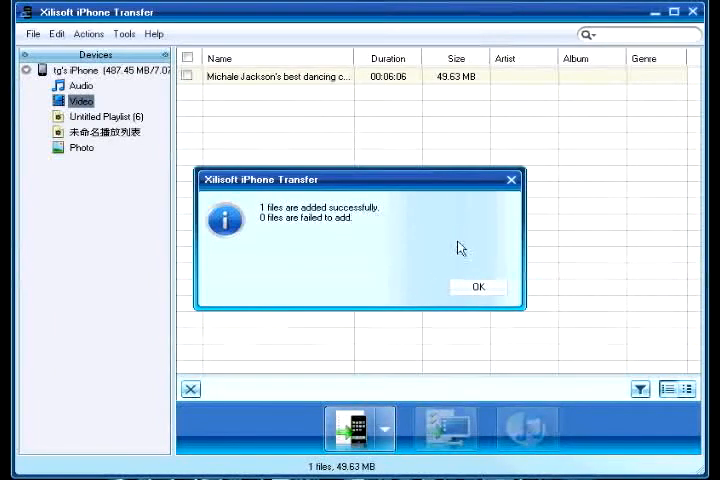
left_click(478, 287)
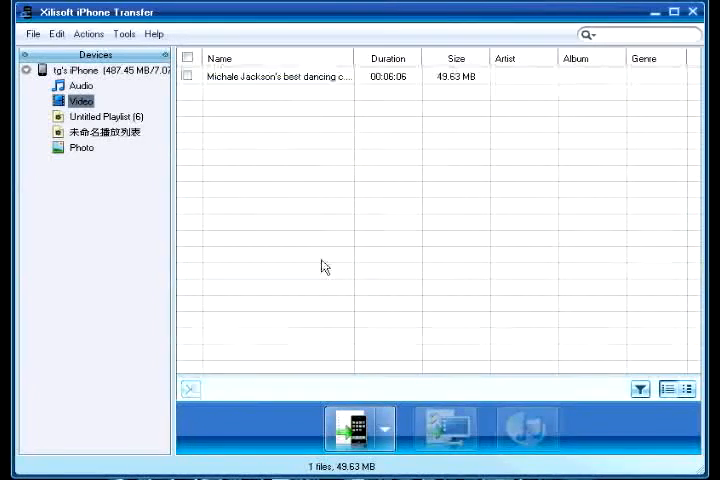
mouse_move(224, 93)
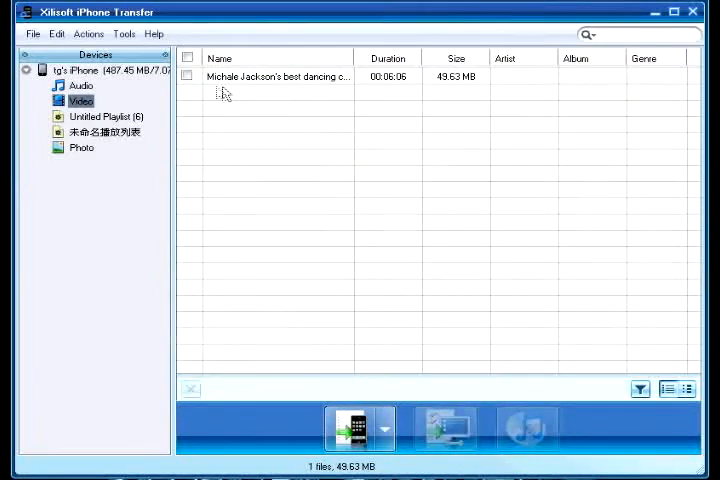
Select the iPhone's Audio library and check Help > About version information again.
left_click(90, 70)
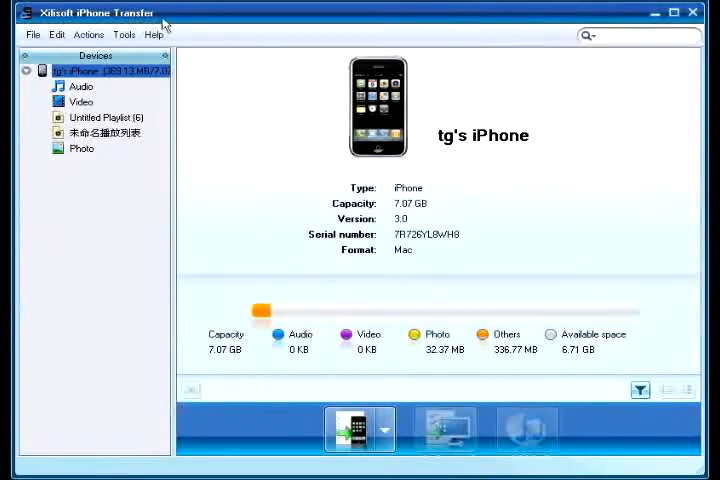
left_click(153, 34)
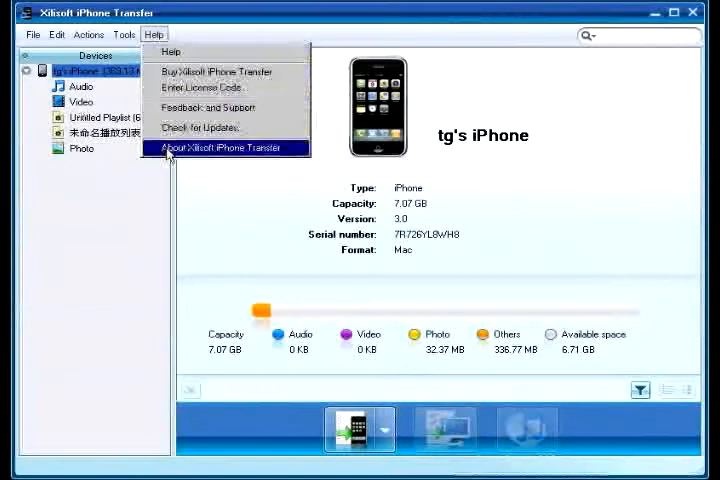
left_click(224, 148)
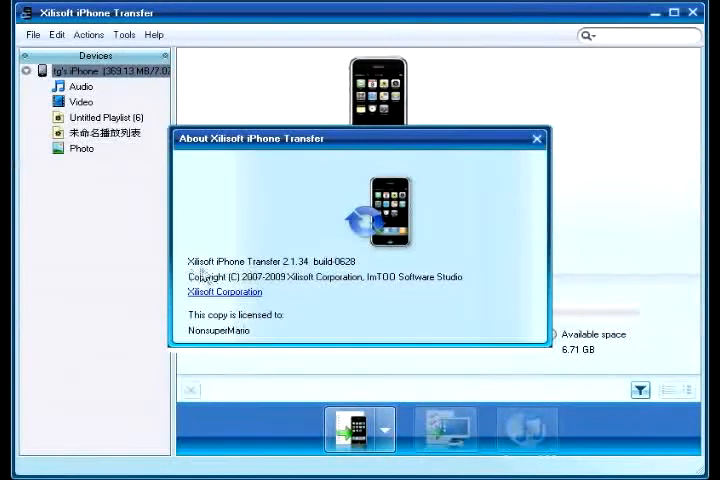
mouse_move(505, 175)
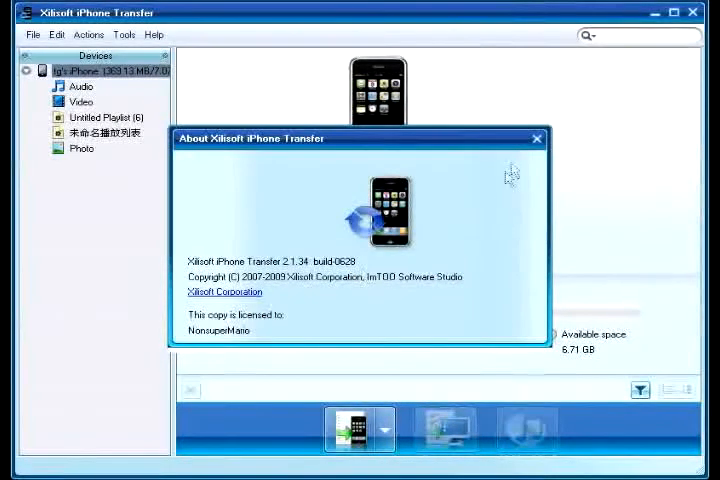
left_click(536, 138)
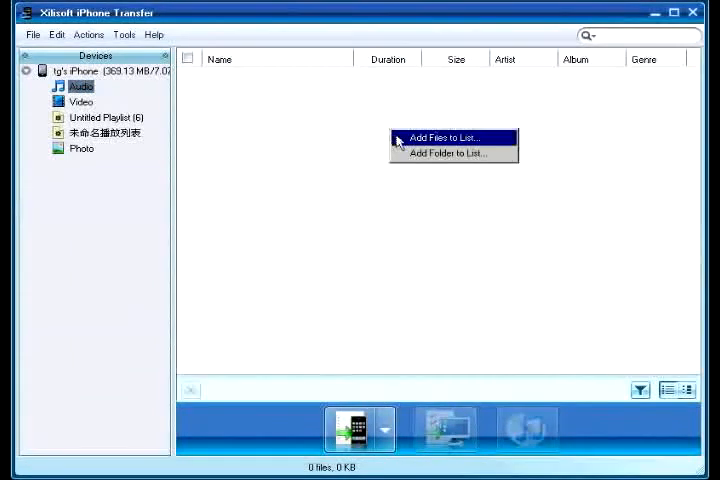
Add 12 songs (68.64 MB) from the Music folder, including New Divide and Billie Jean.
left_click(442, 137)
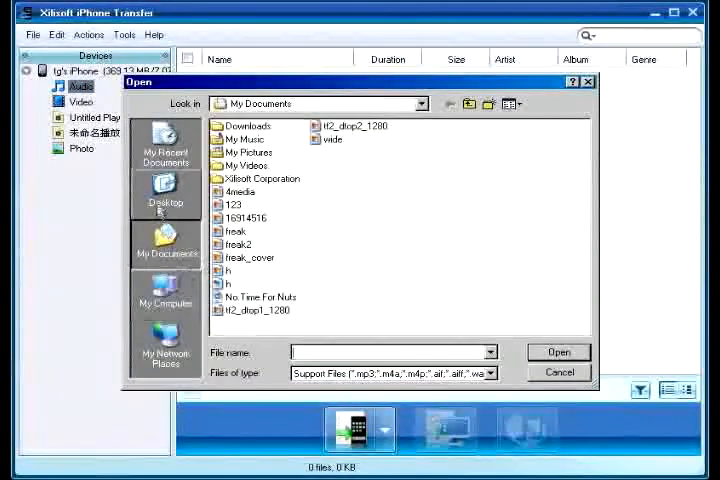
left_click(165, 190)
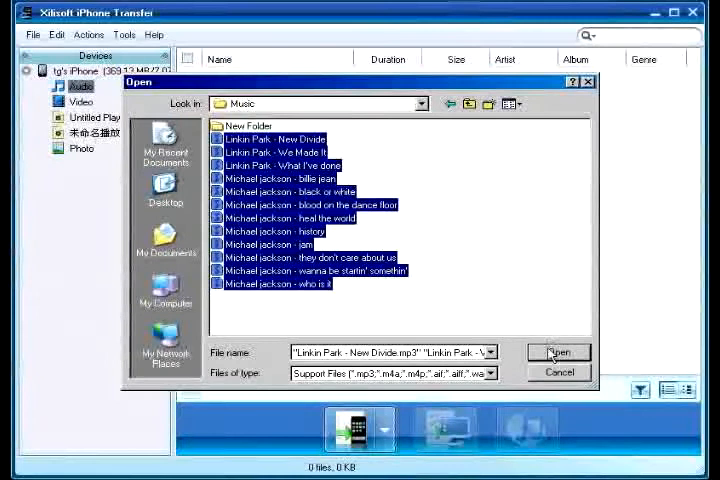
left_click(558, 352)
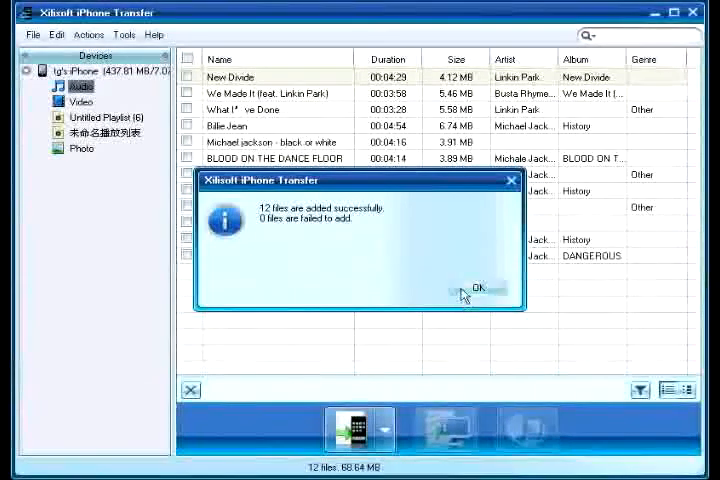
left_click(476, 286)
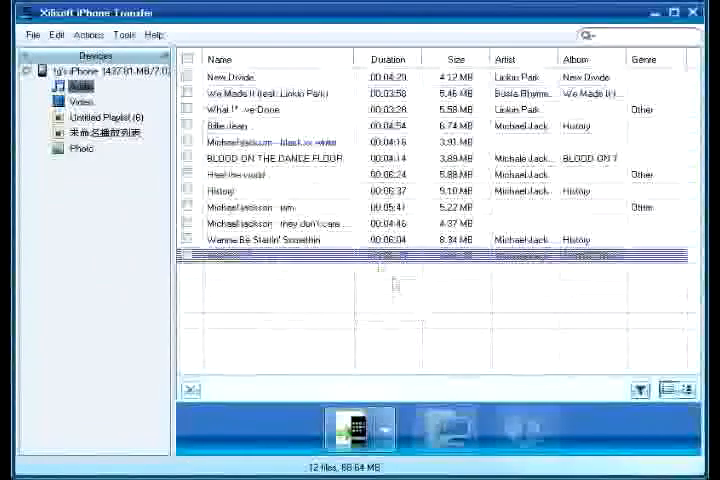